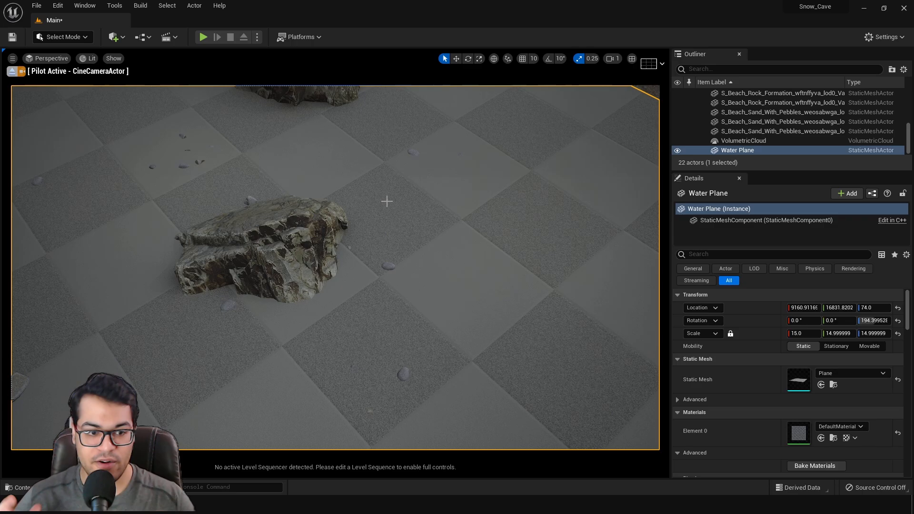
Create a new Material asset named WaterMaterial in the Tutorial folder via the Content Drawer.
left_click(31, 488)
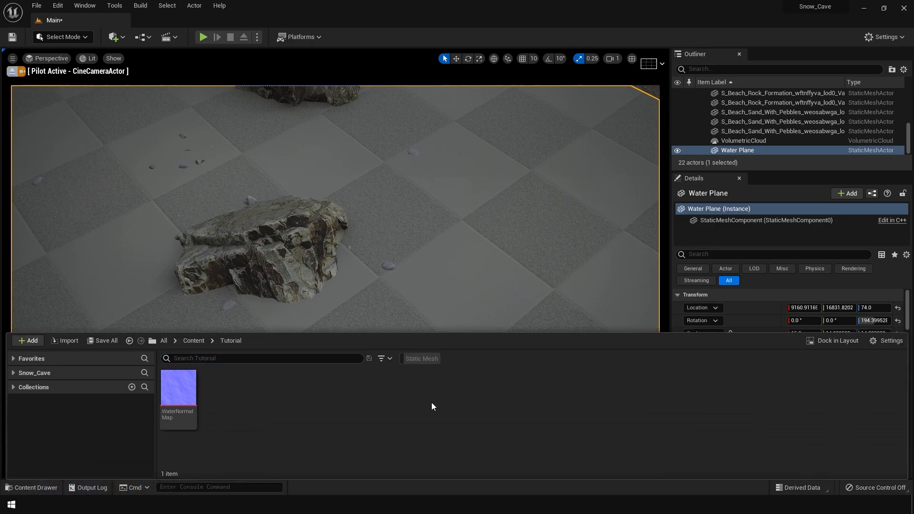
left_click(28, 341)
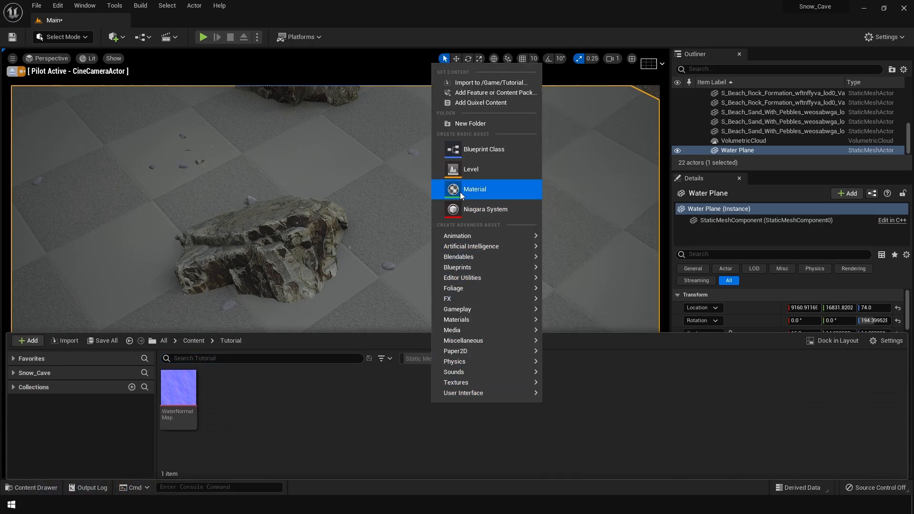
left_click(474, 189)
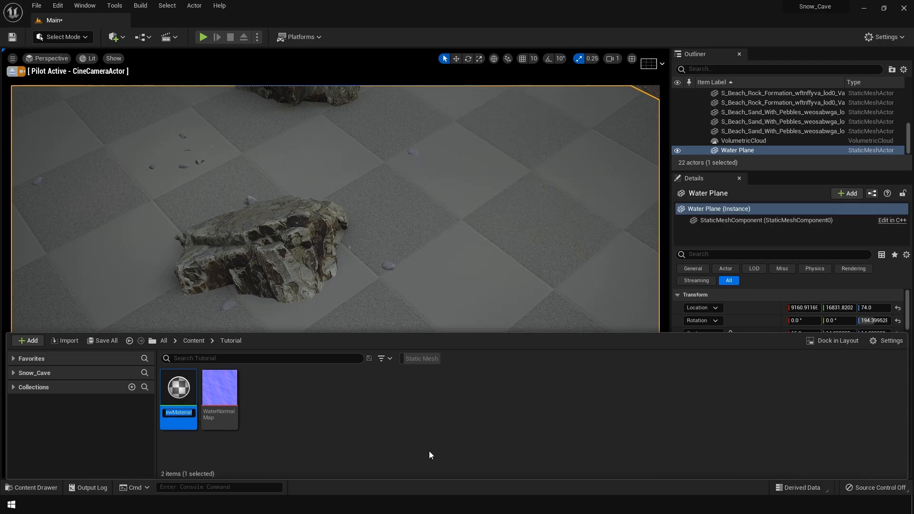
type("WaterM")
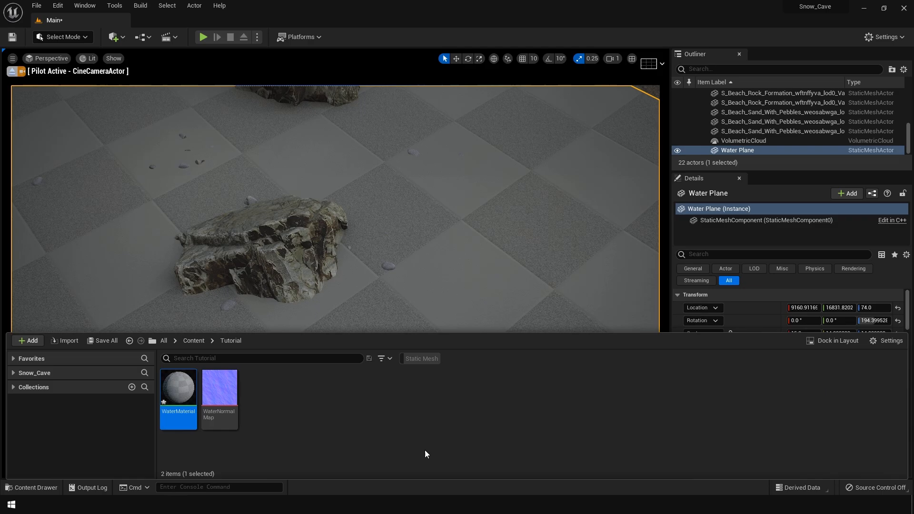
mouse_move(180, 388)
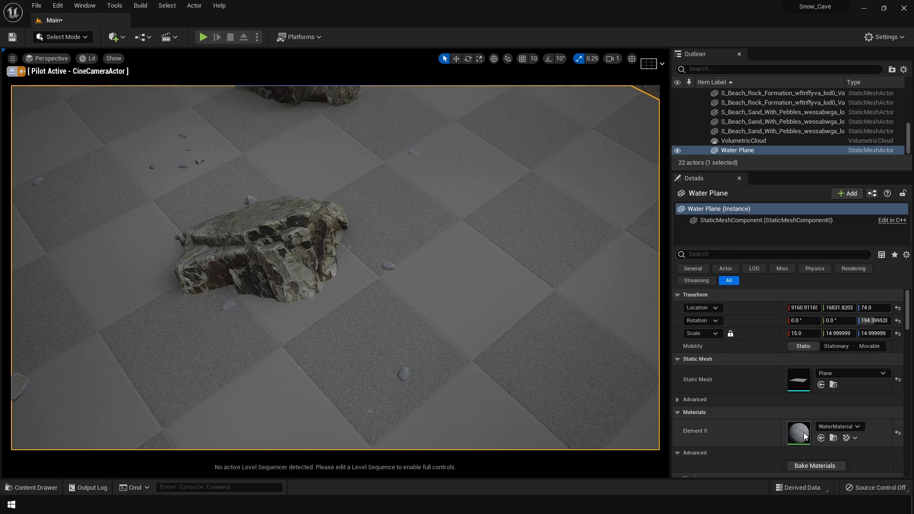
left_click(31, 487)
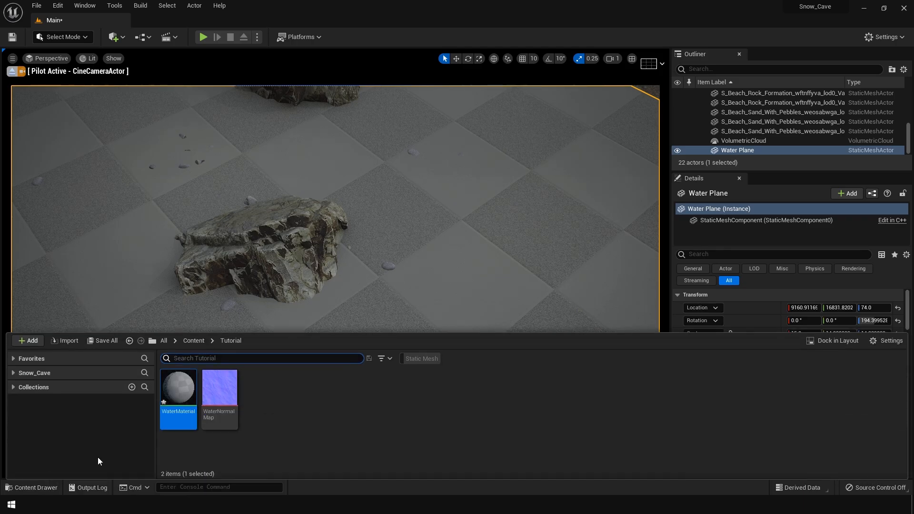
Set WaterMaterial's shading model to SingleLayerWater and add a SingleLayerWaterMaterialOutput node.
double_click(178, 388)
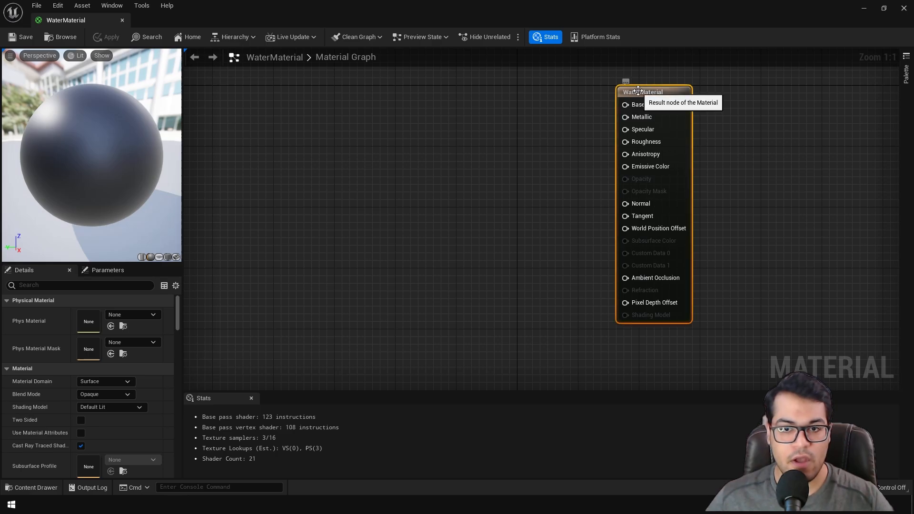
mouse_move(133, 406)
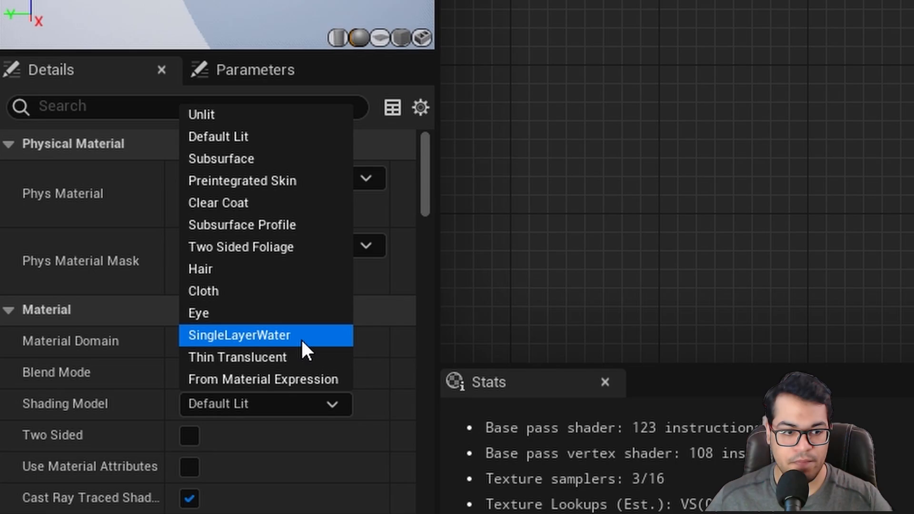
left_click(239, 335)
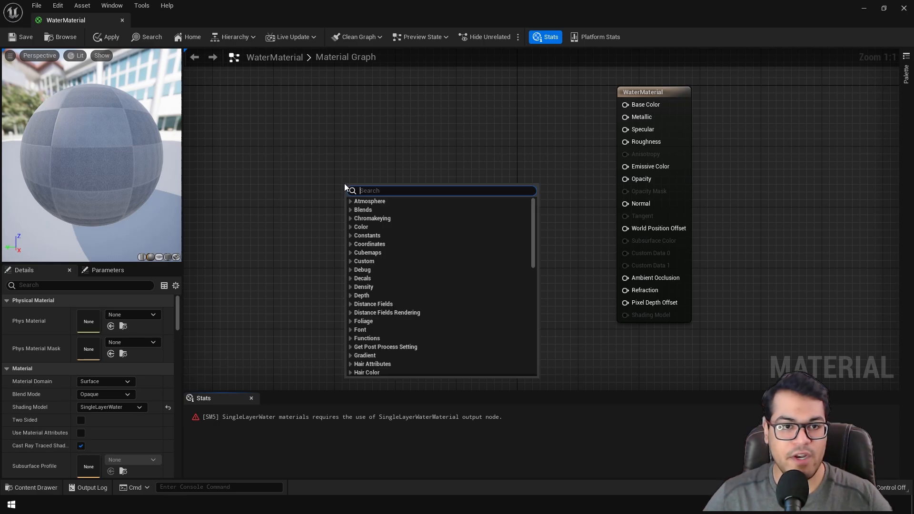
type("single")
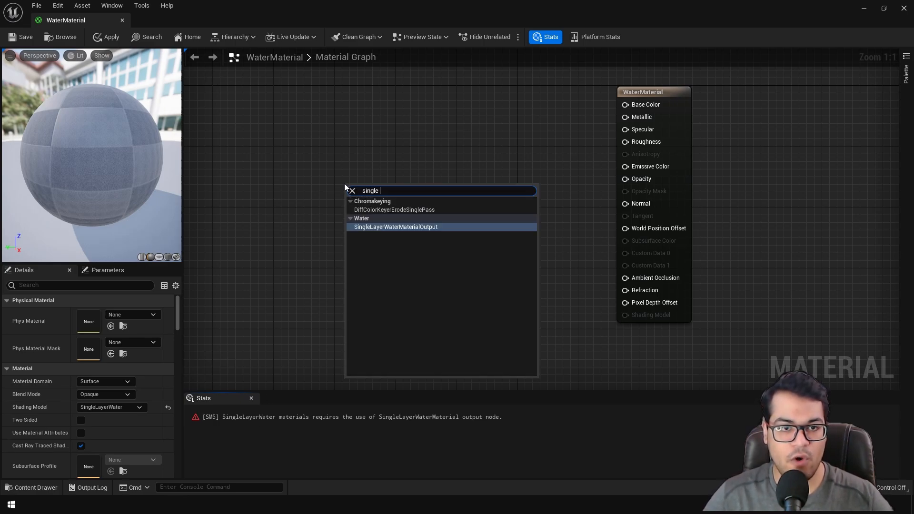
mouse_move(367, 230)
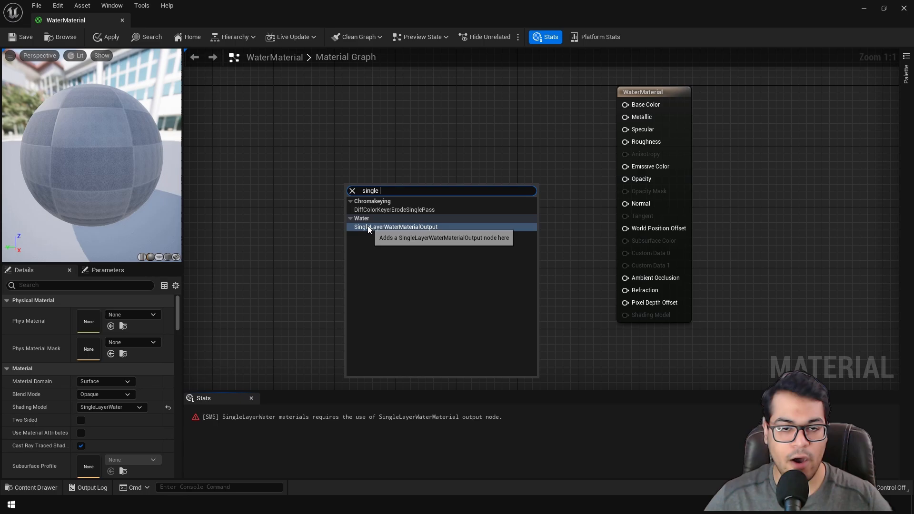
left_click(396, 227)
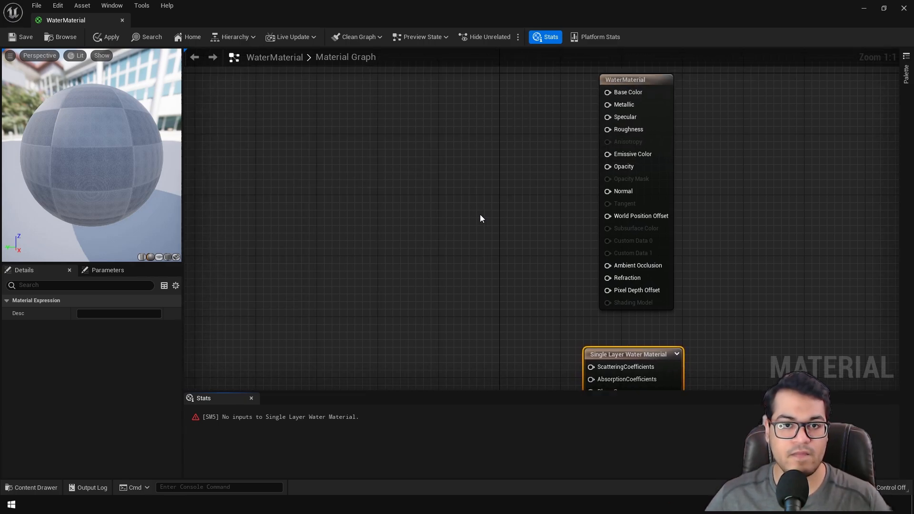
mouse_move(441, 104)
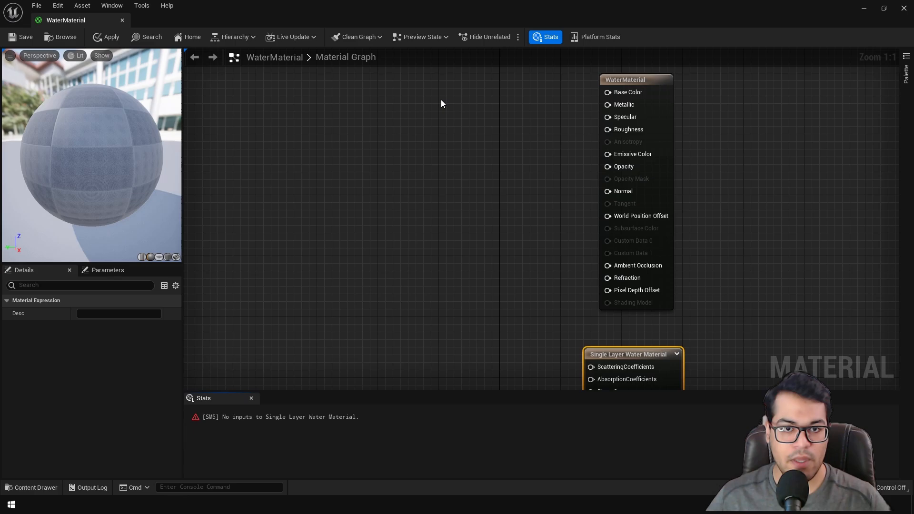
Add a ScalarParameter wired to Base Color and Opacity, then add a second ScalarParameter node.
type("scalar")
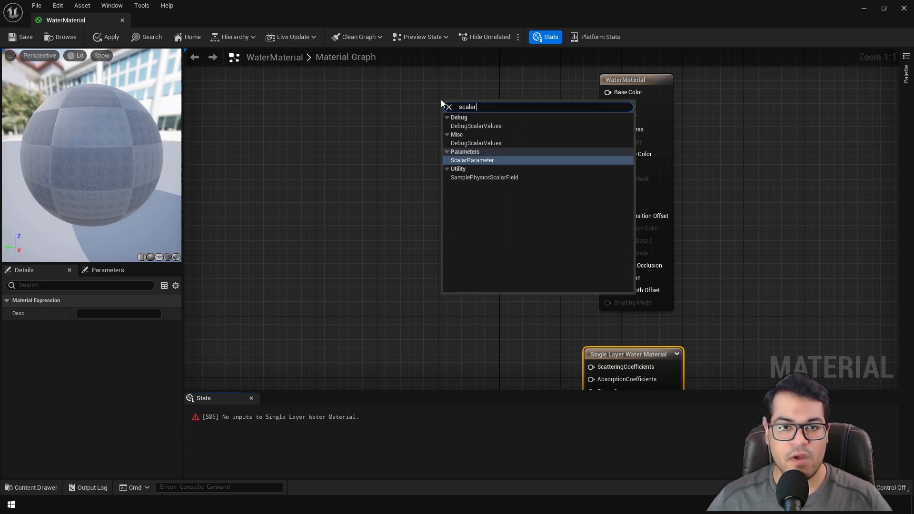
left_click(472, 160)
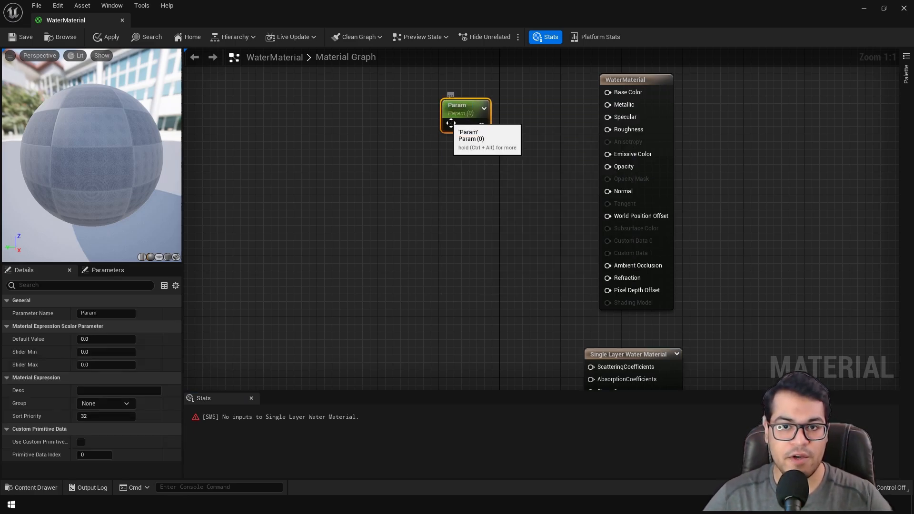
left_click_drag(482, 126, 608, 93)
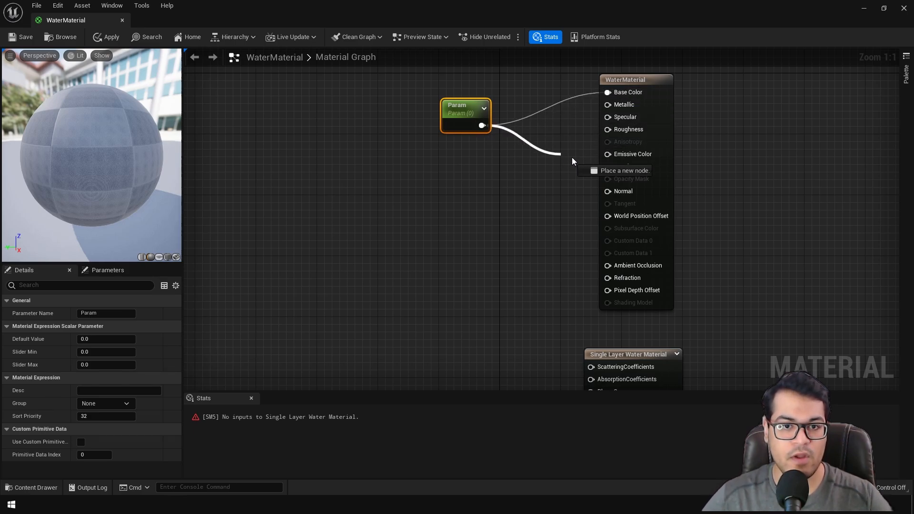
left_click_drag(481, 125, 608, 166)
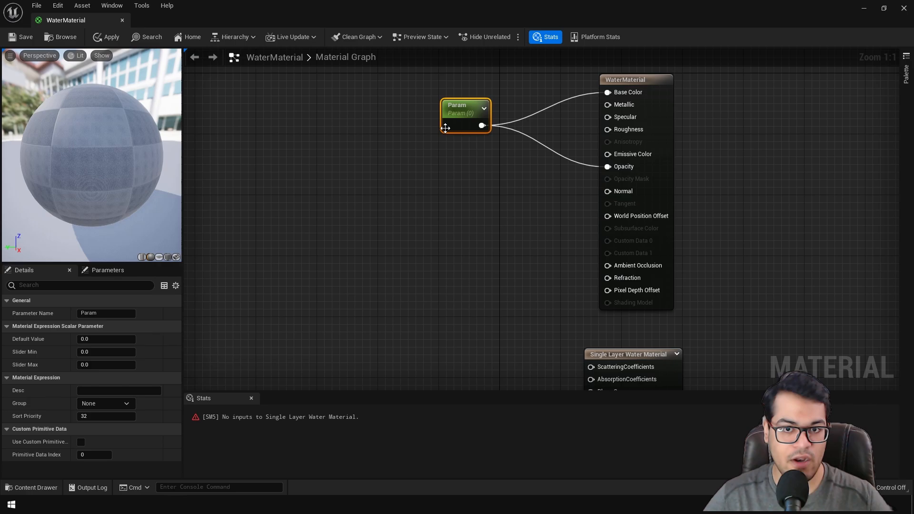
type("scala")
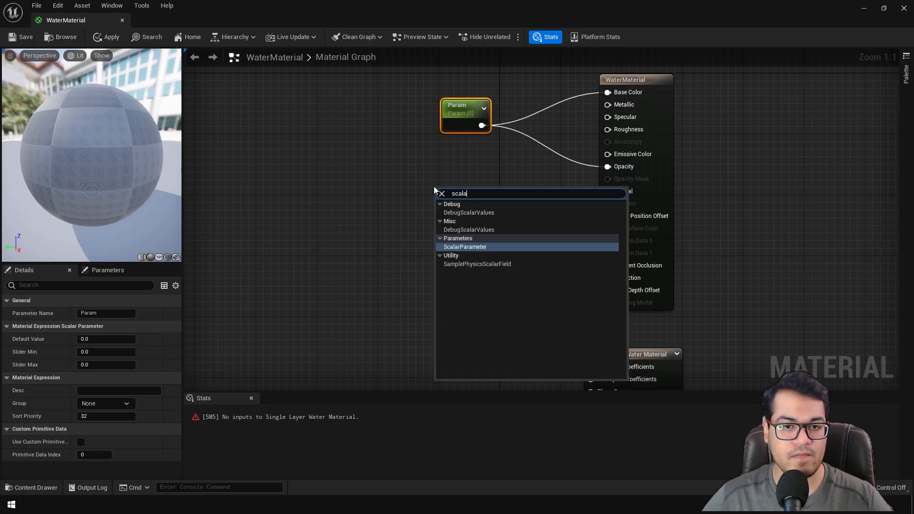
left_click(465, 247)
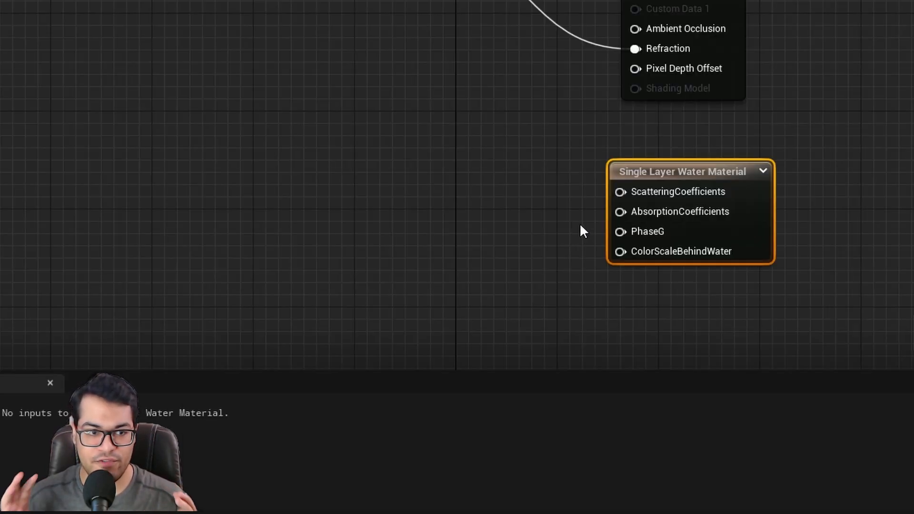
mouse_move(620, 212)
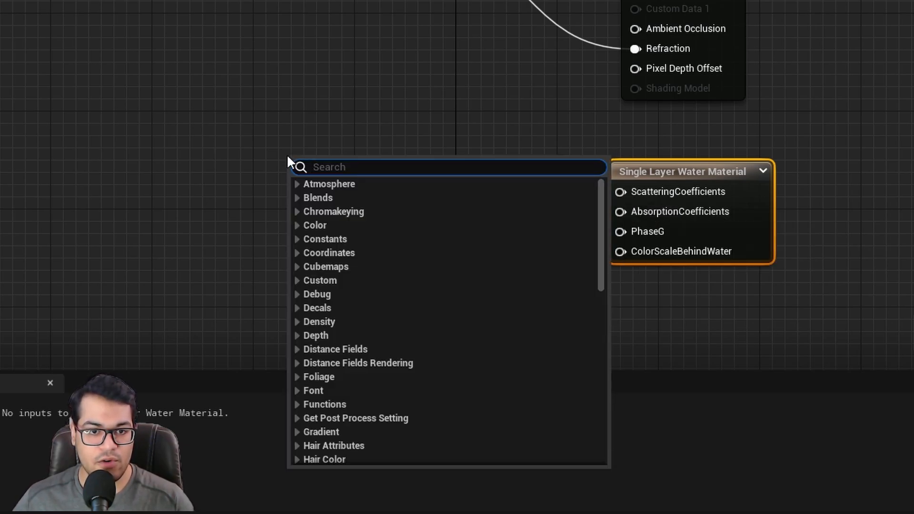
Add a vector Color parameter and a scalar parameter renamed Water Darkness with default value 10.0.
type("vector")
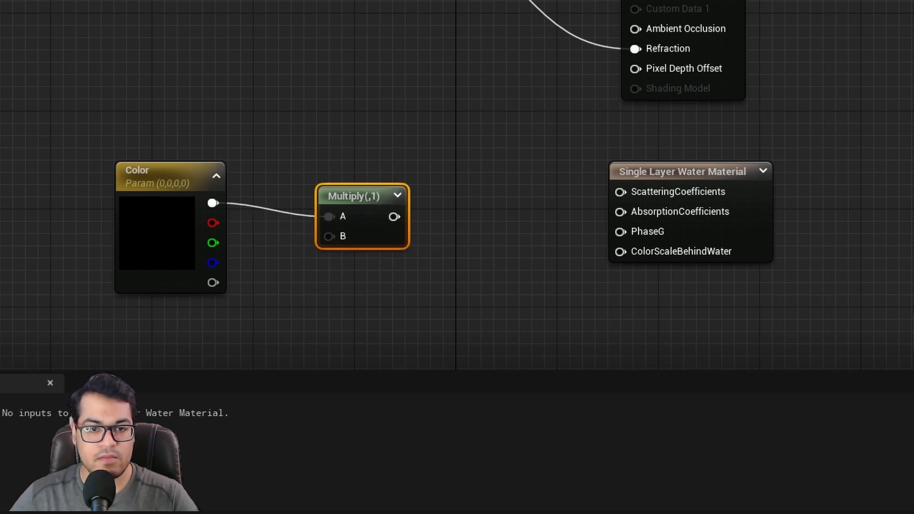
mouse_move(328, 236)
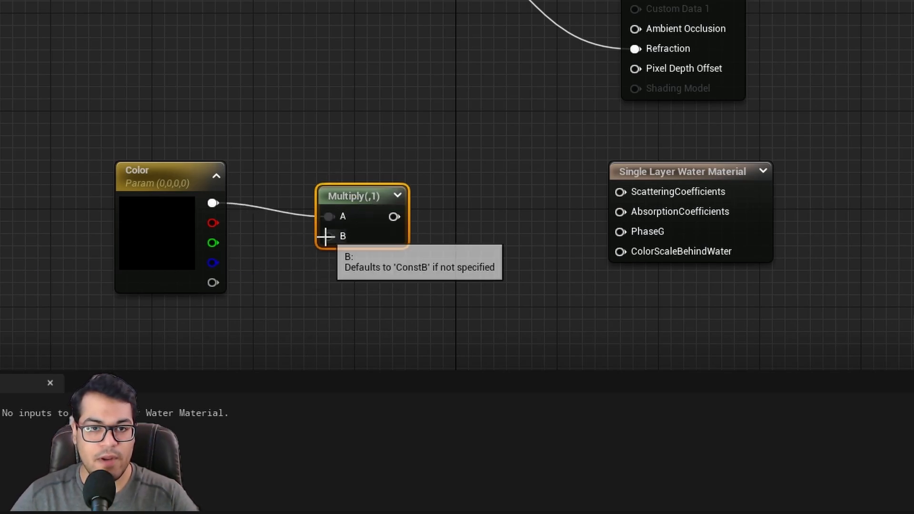
type("scala")
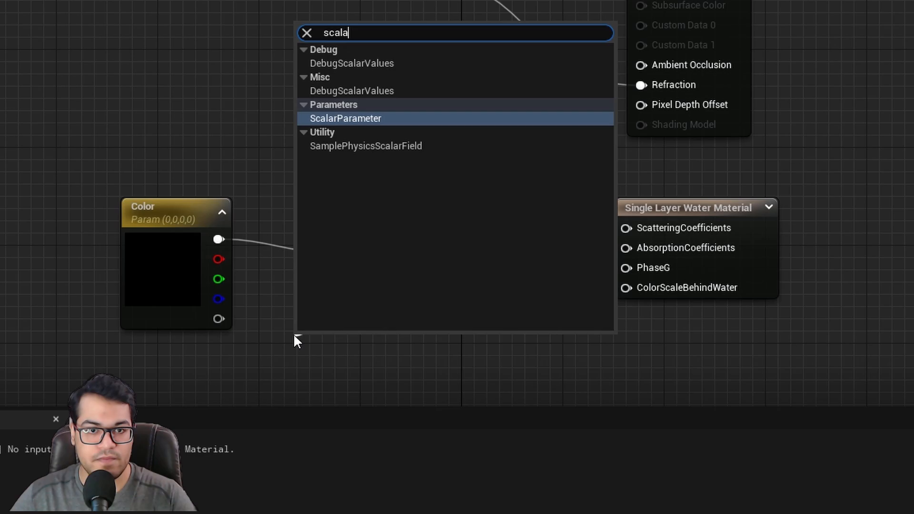
left_click(344, 118)
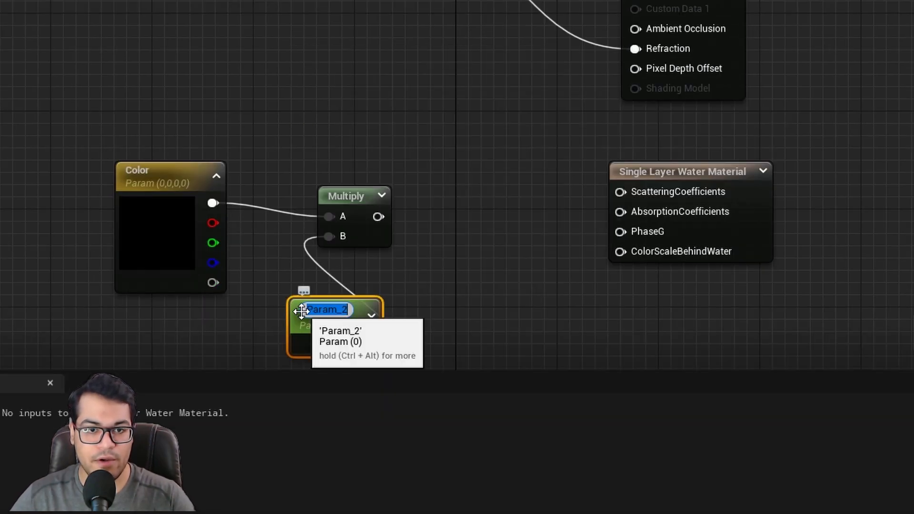
type("Water Darkness")
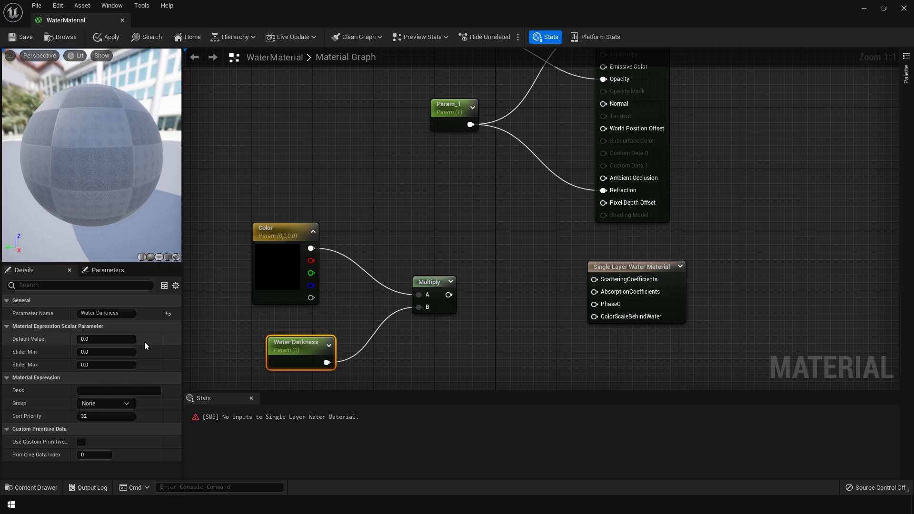
type("10.0")
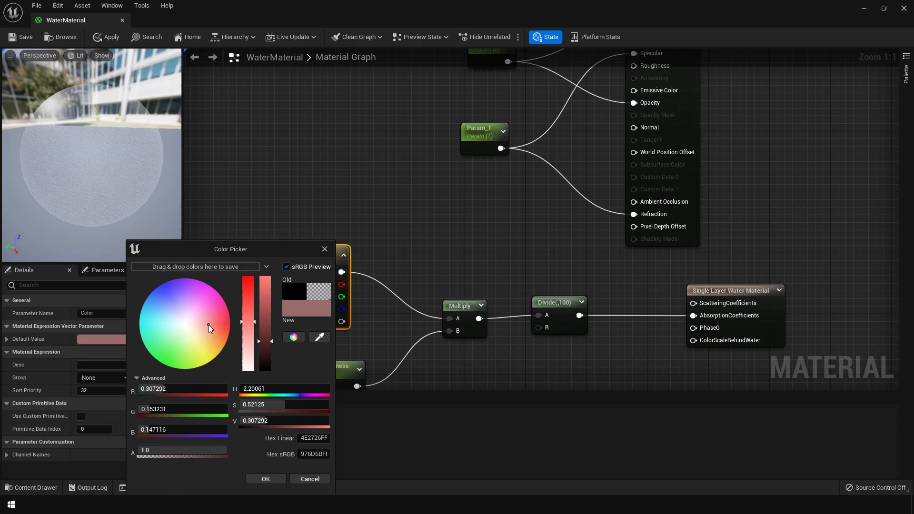
Confirm a dusky red Color tint and set Water Darkness's default value to 20.0.
left_click(264, 478)
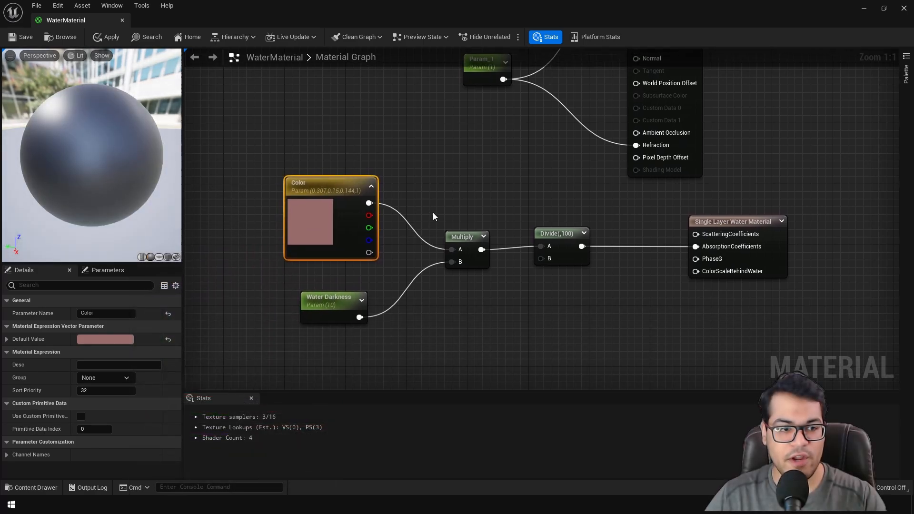
left_click(333, 303)
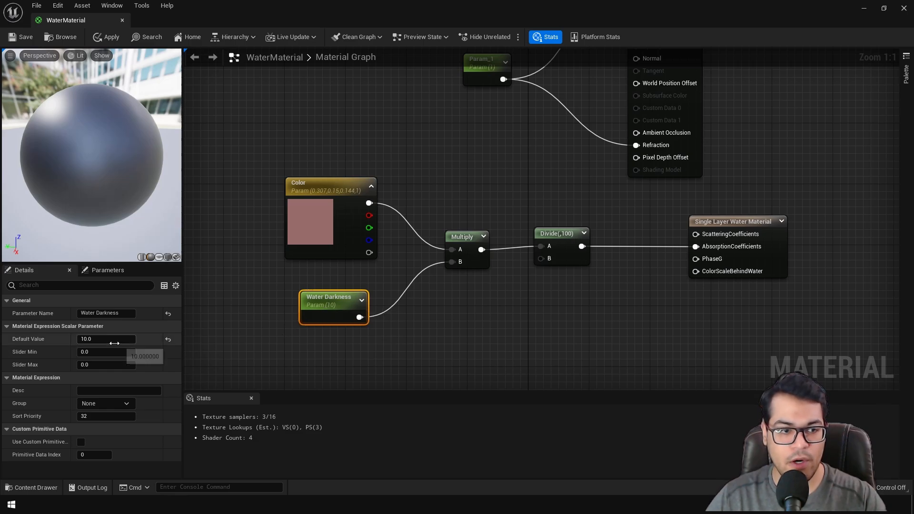
type("20.0")
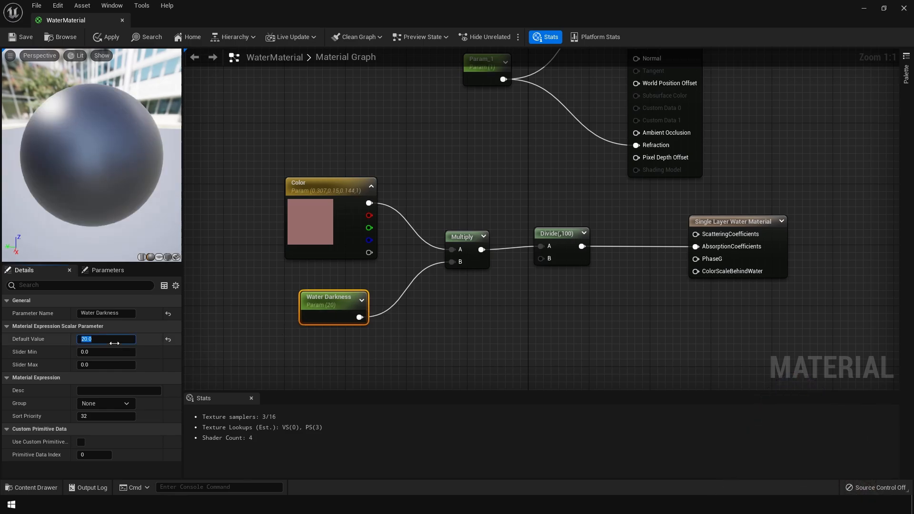
left_click(25, 37)
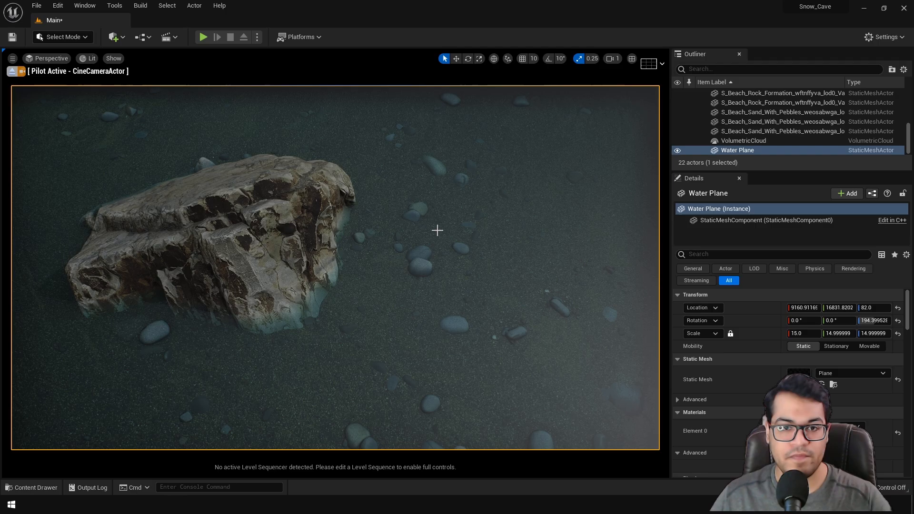
mouse_move(447, 267)
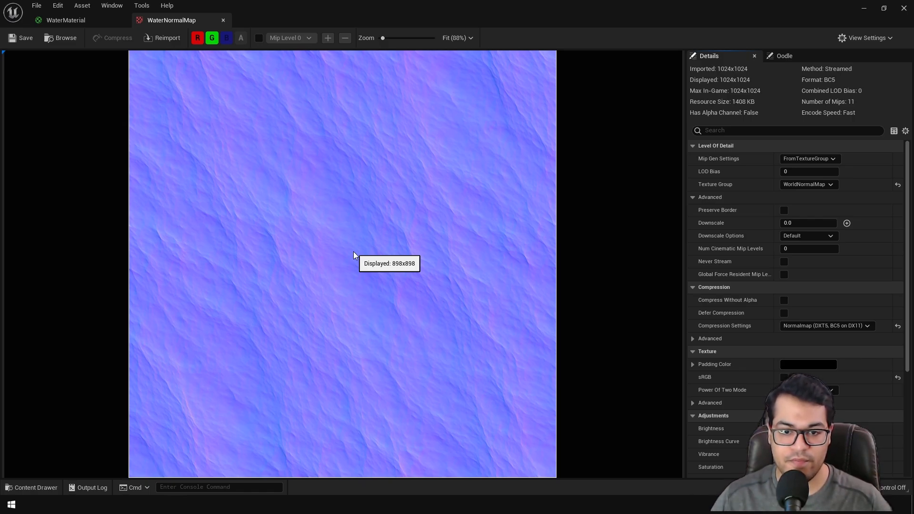
Close the WaterNormalMap preview and set the Water Plane's height value to 77.0.
left_click(66, 20)
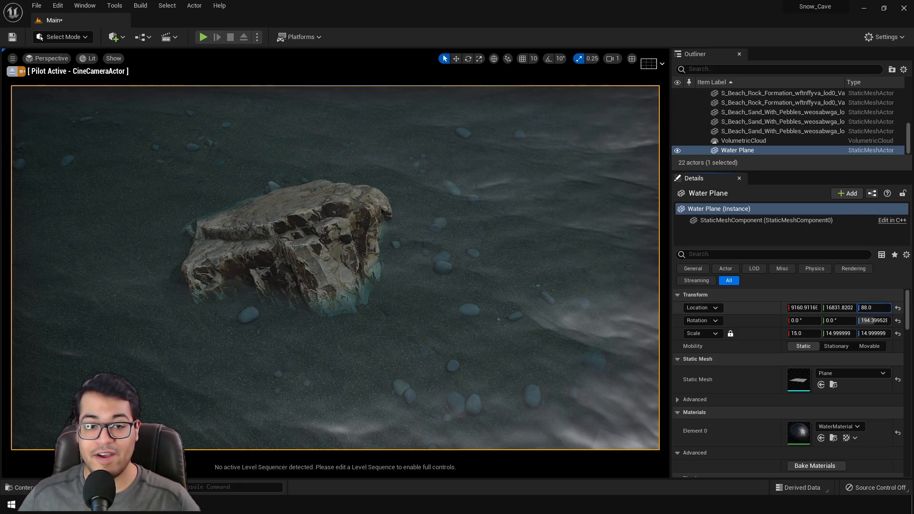
type("77.0")
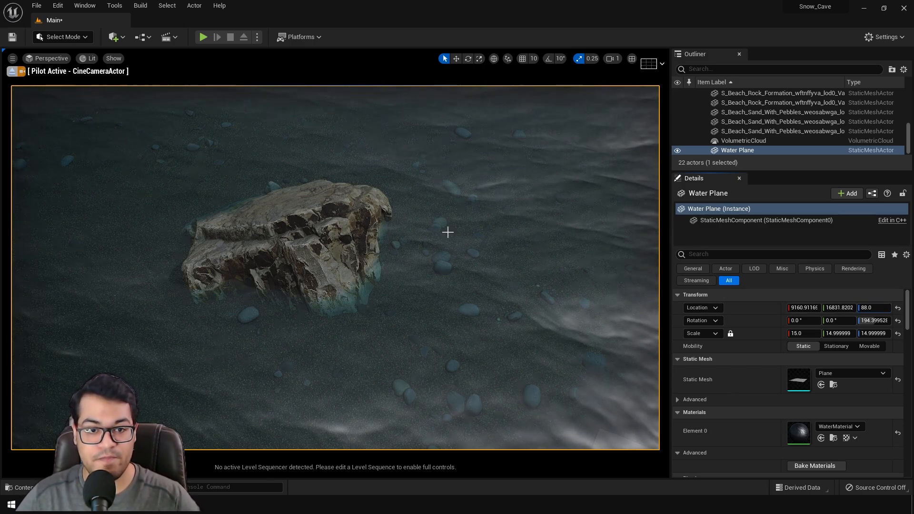
Add a Panner on the normal map UVs fed by a TexCoord node and a Time node.
double_click(798, 431)
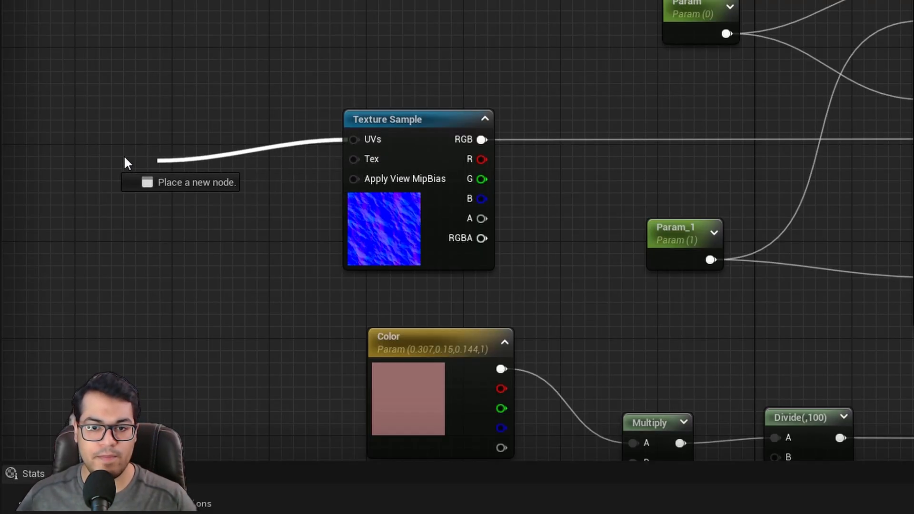
type("p")
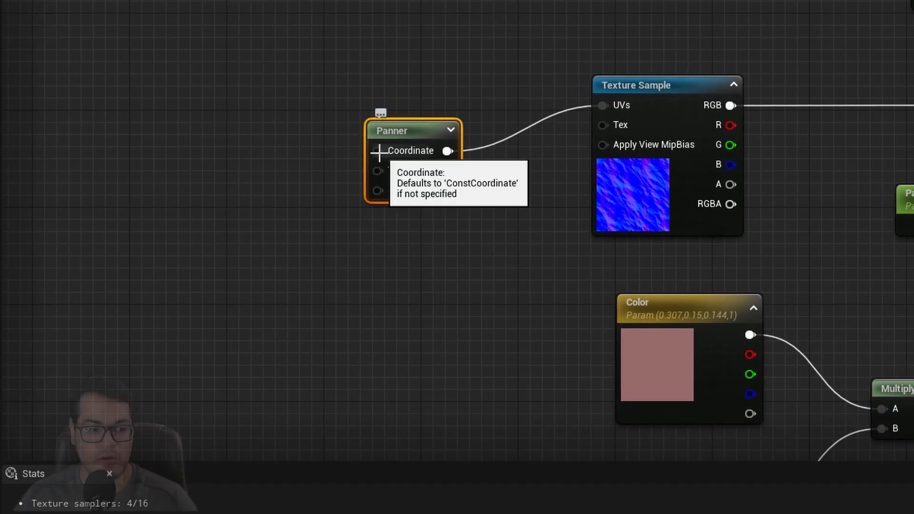
type("texture coor")
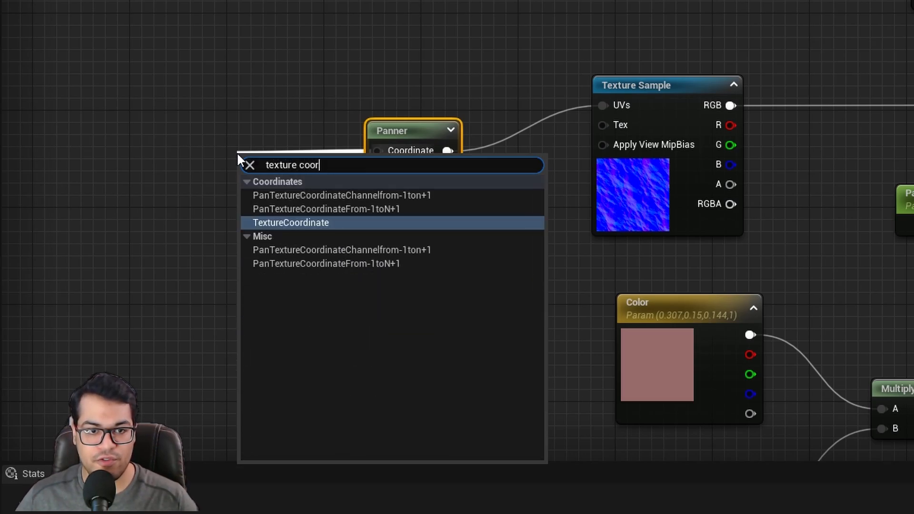
left_click(292, 222)
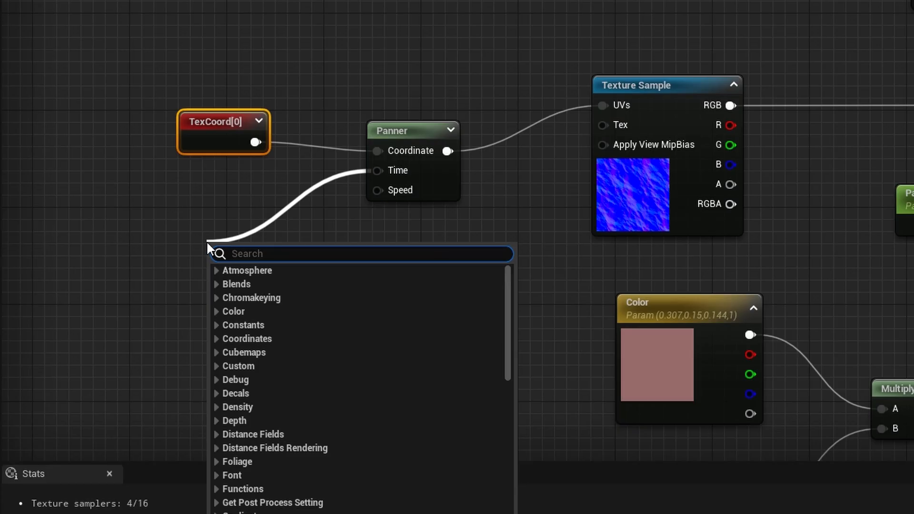
left_click(247, 253)
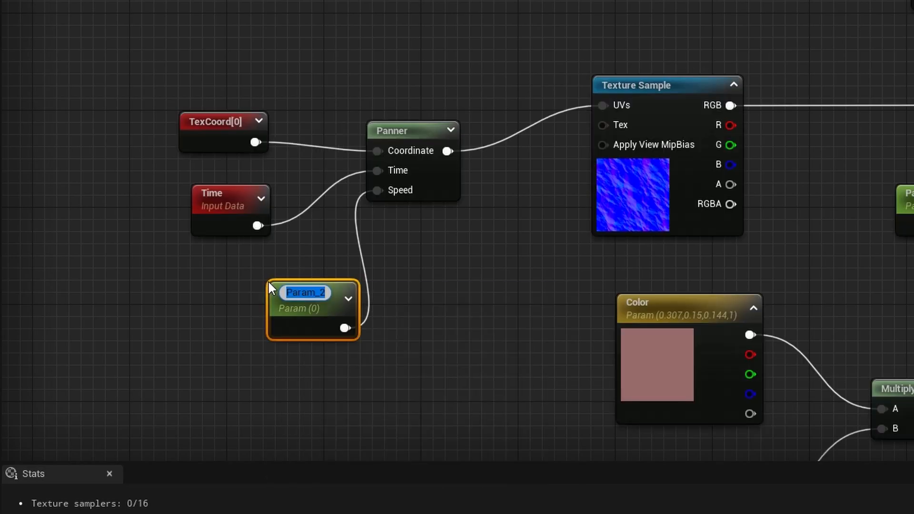
Add a scalar parameter named Speed with default value 0.1 driving the panner.
type("Speed")
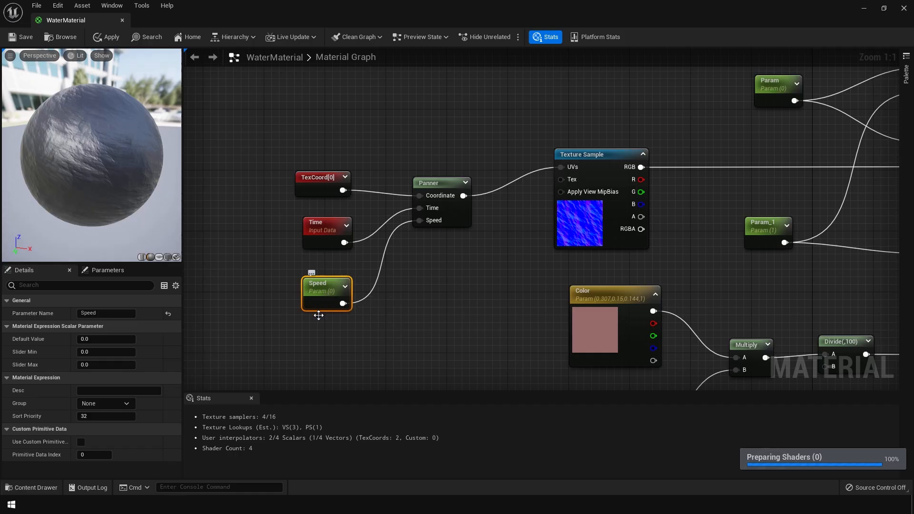
left_click(106, 339)
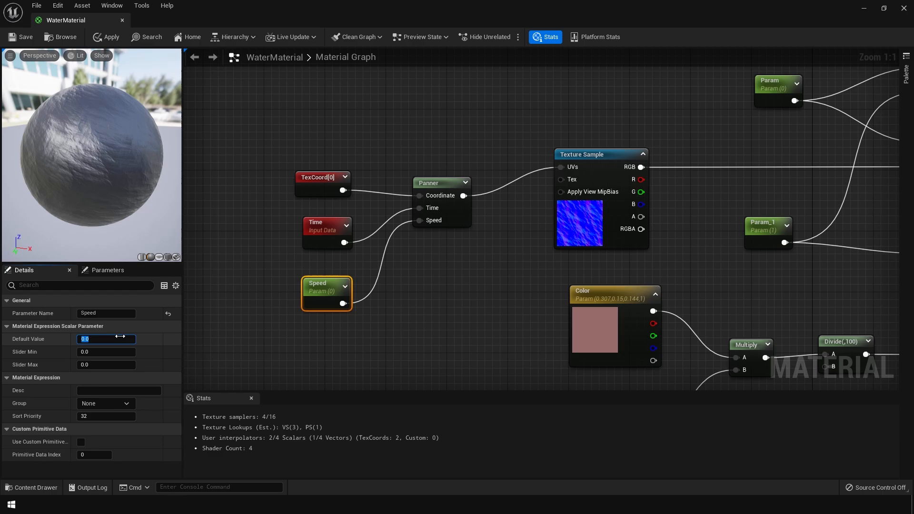
type("0.1")
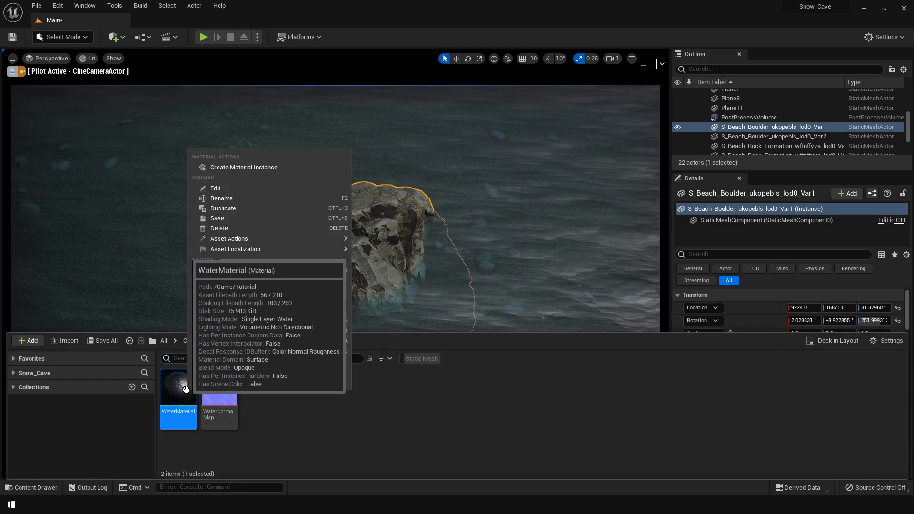
Create a Material Instance of WaterMaterial and raise its Water Darkness toward 100.
left_click(243, 168)
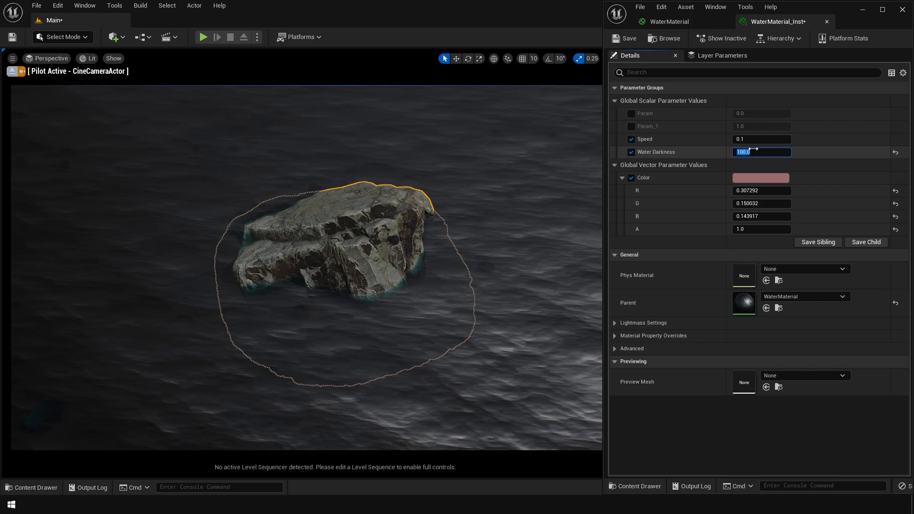
left_click_drag(761, 152, 752, 152)
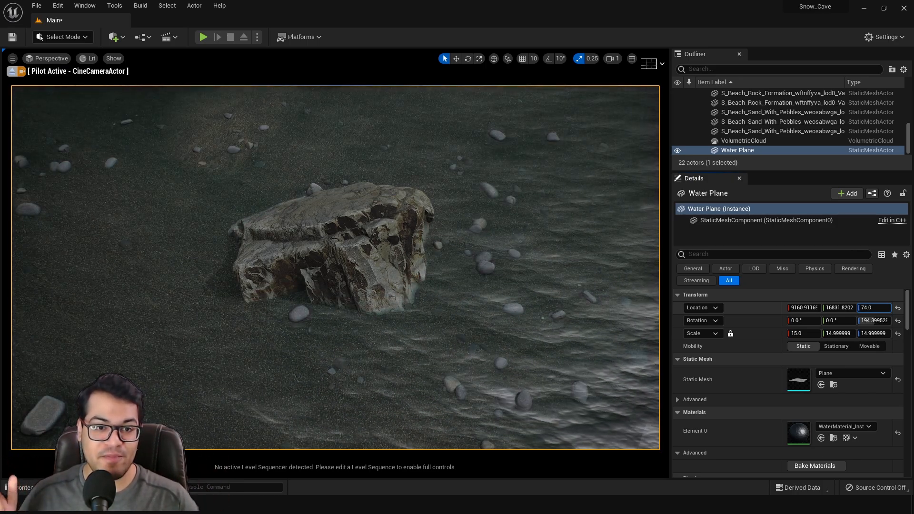
type("87.0")
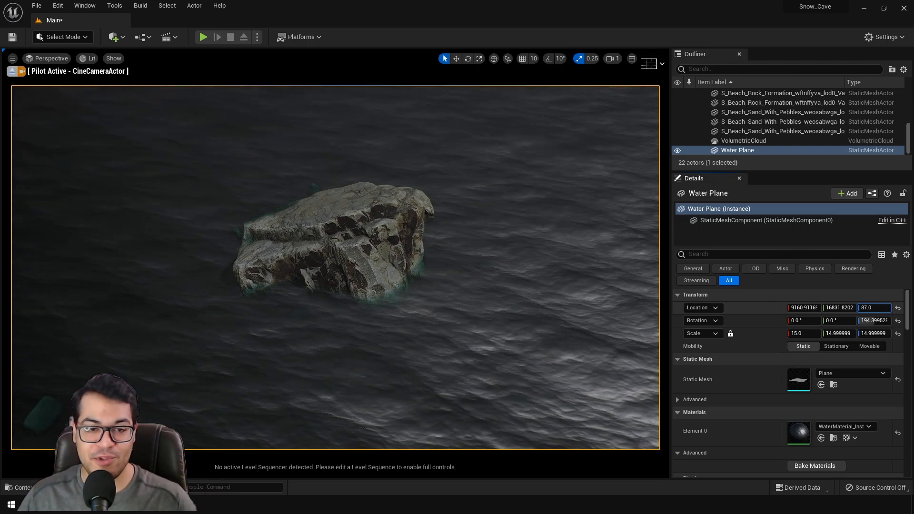
type("74.0")
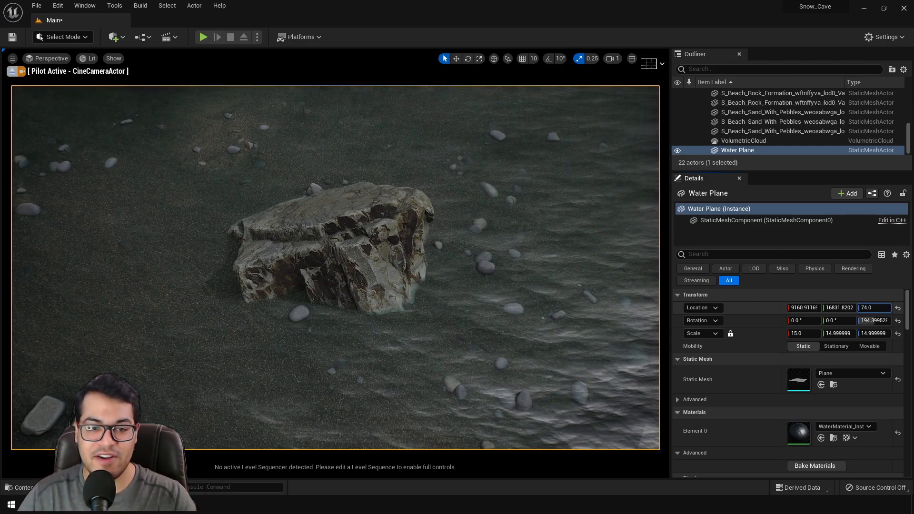
type("88.0")
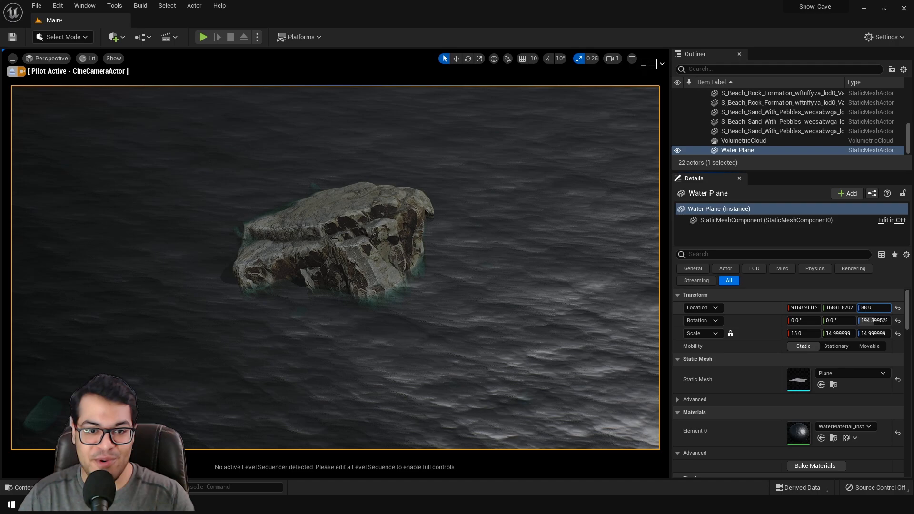